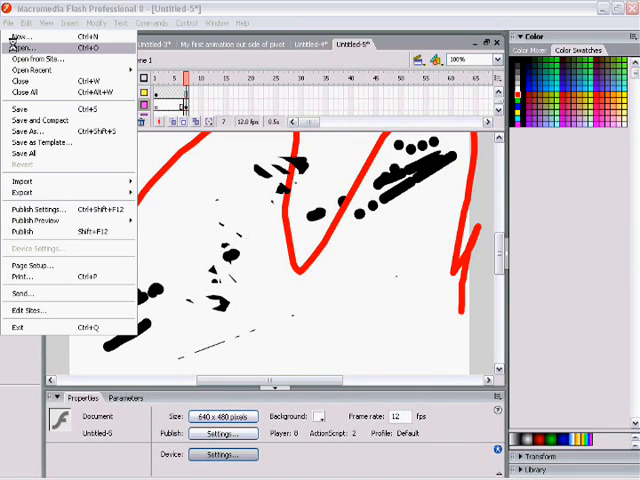
Step: Open the 'Legs walking' file from My Documents
click(22, 45)
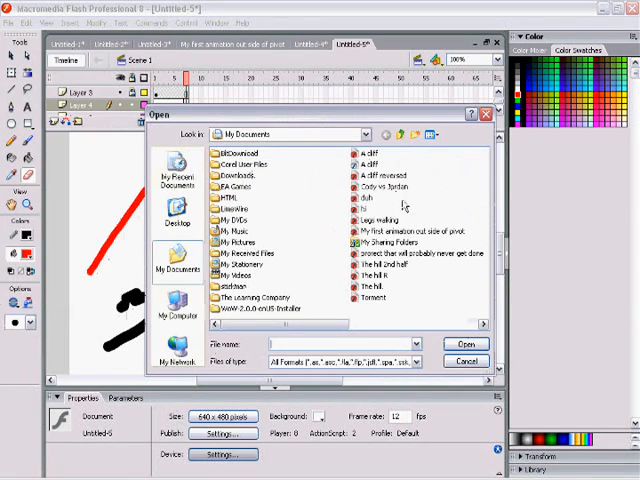
click(379, 220)
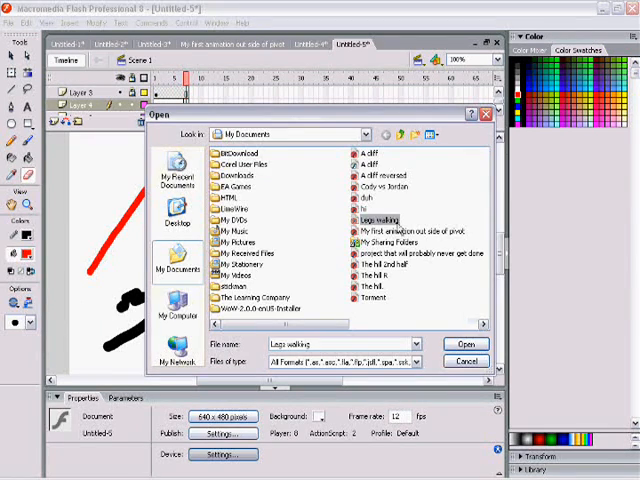
click(466, 344)
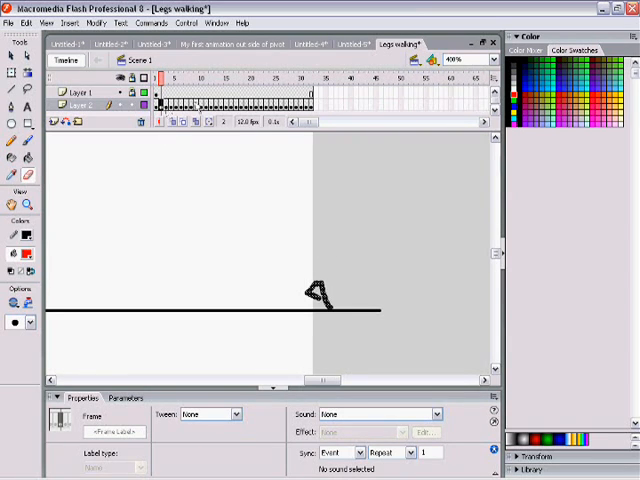
click(272, 216)
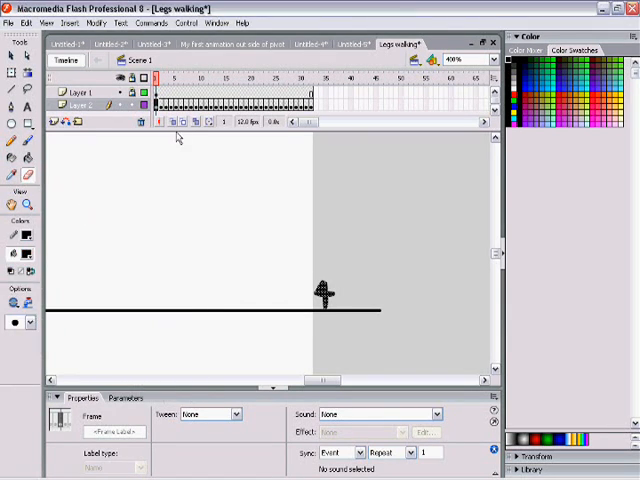
click(162, 105)
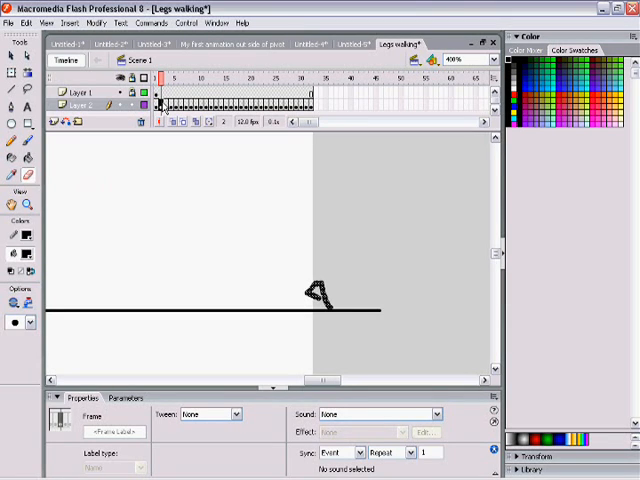
click(173, 78)
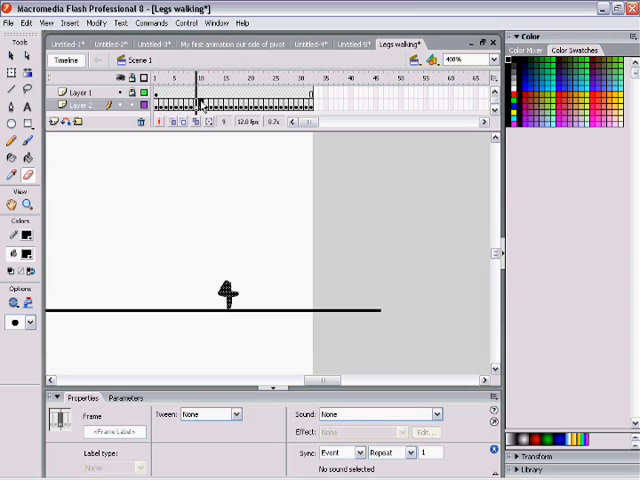
click(203, 77)
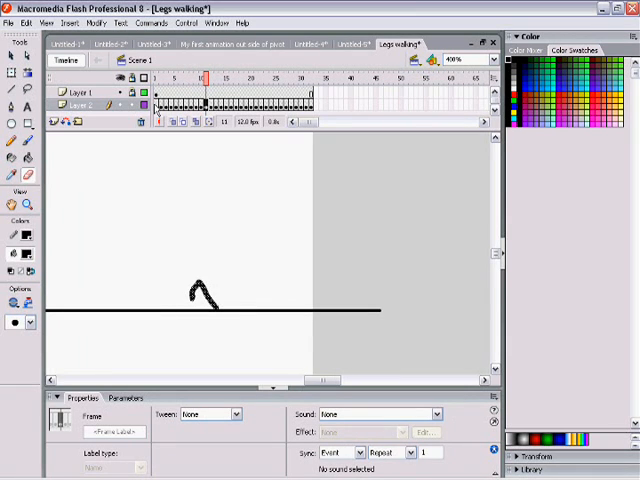
click(155, 77)
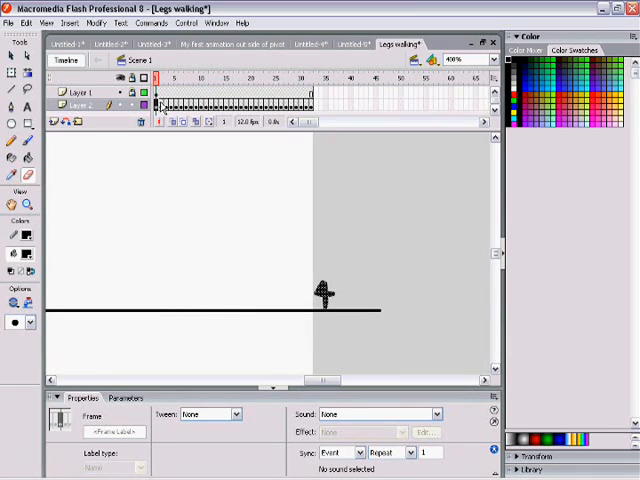
click(75, 91)
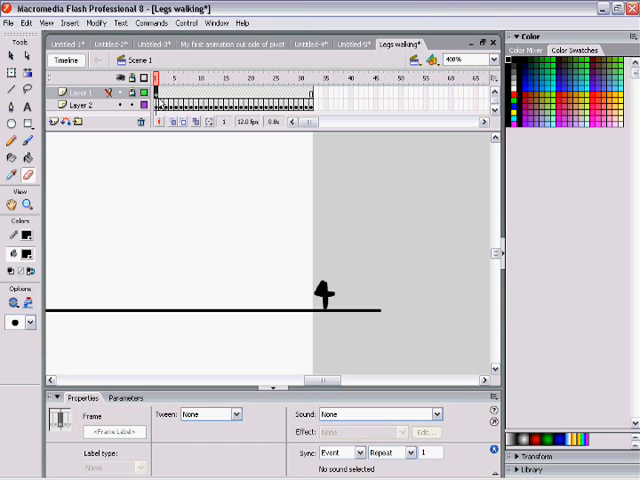
click(165, 98)
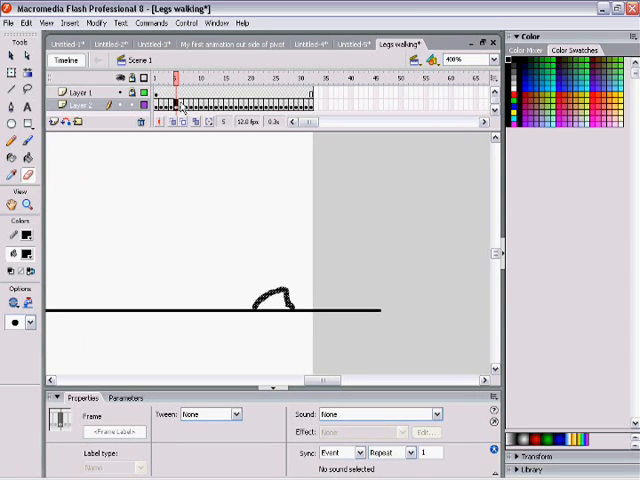
click(182, 76)
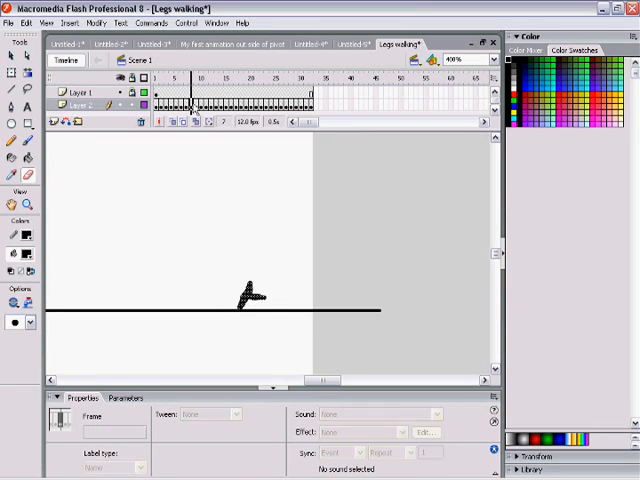
click(190, 77)
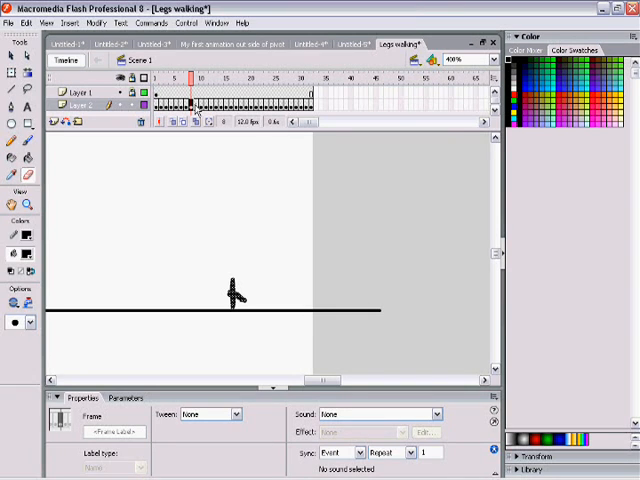
click(186, 79)
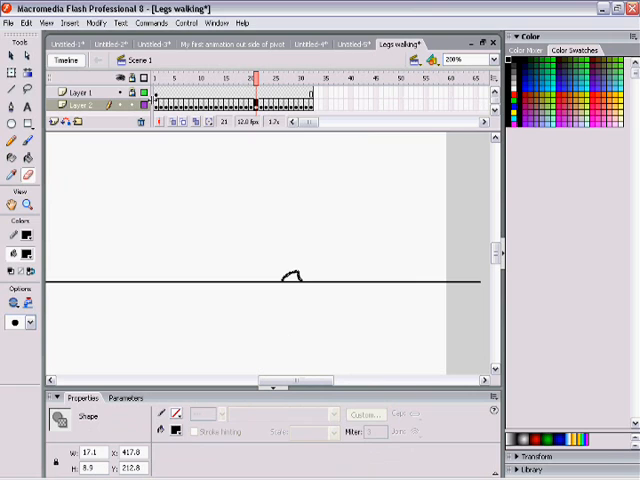
Step: Review the last frame and frames 11 and 13, then insert Layer 3 for the body
click(158, 104)
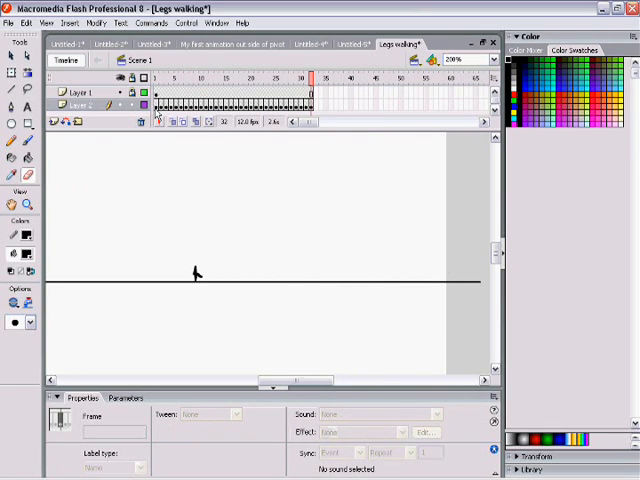
click(203, 77)
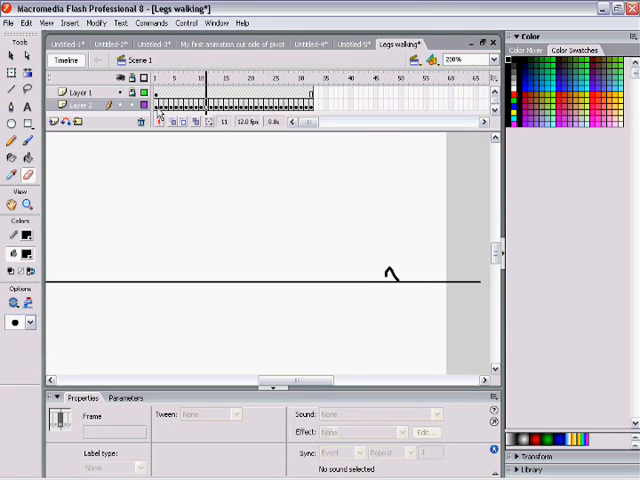
click(314, 77)
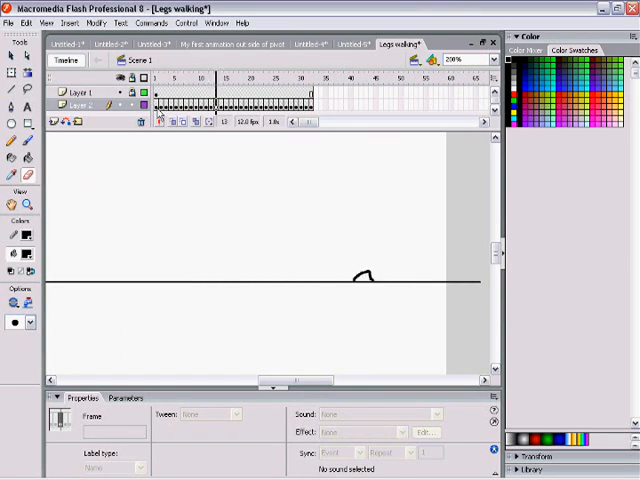
click(315, 77)
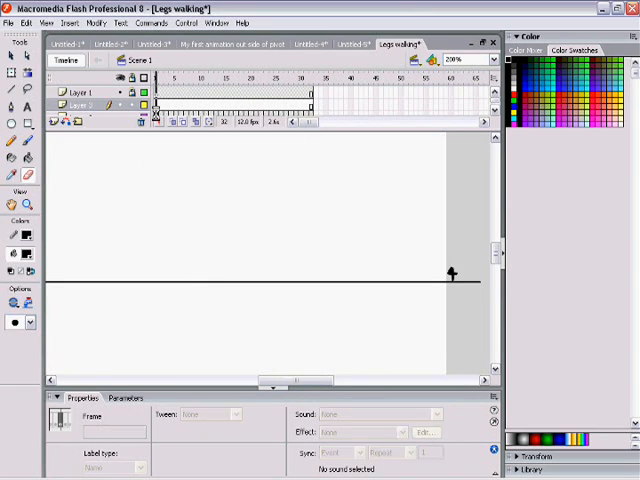
Step: Select frame 1 of Layer 3 and zoom the stage in to 400%
click(313, 76)
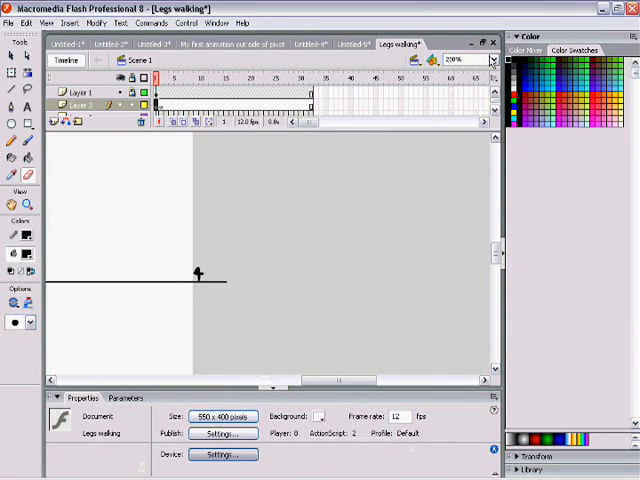
click(490, 59)
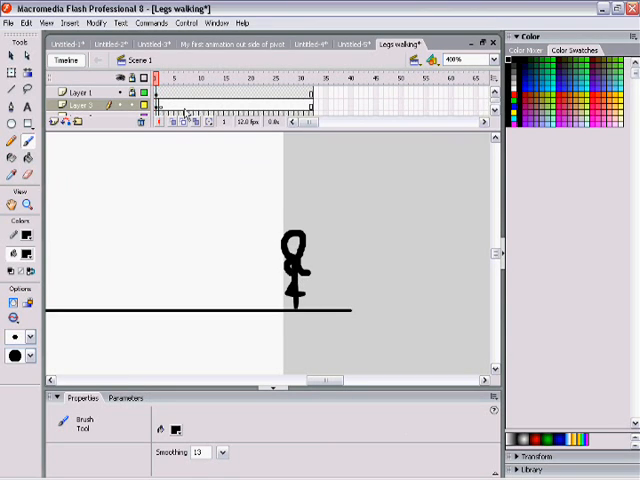
Step: Move to the next Layer 3 frame to draw the body
click(160, 104)
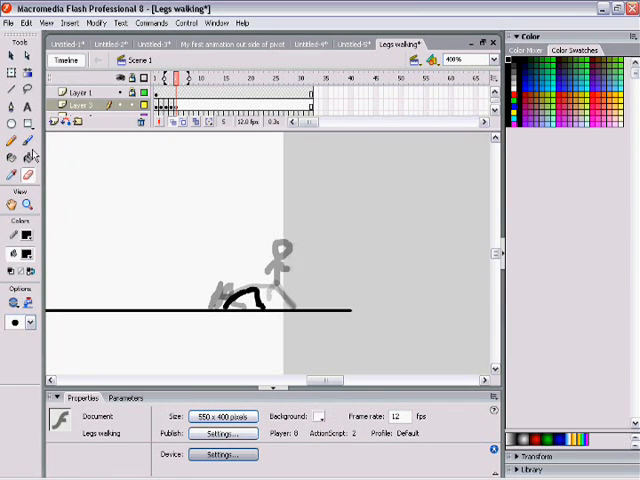
Step: Draw the stick body above the legs with the freehand Brush
click(30, 142)
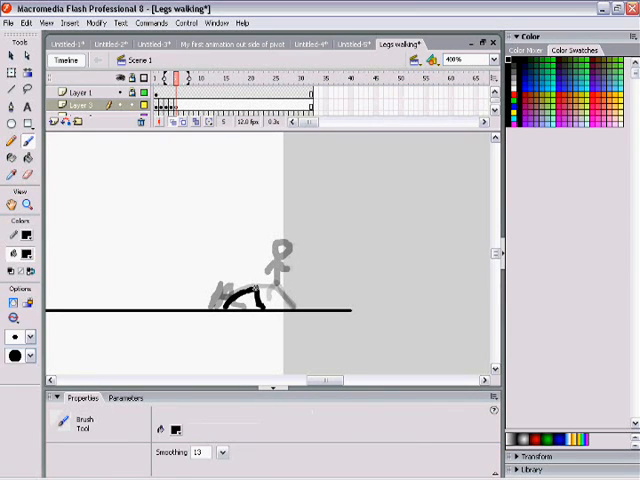
drag(250, 260, 255, 300)
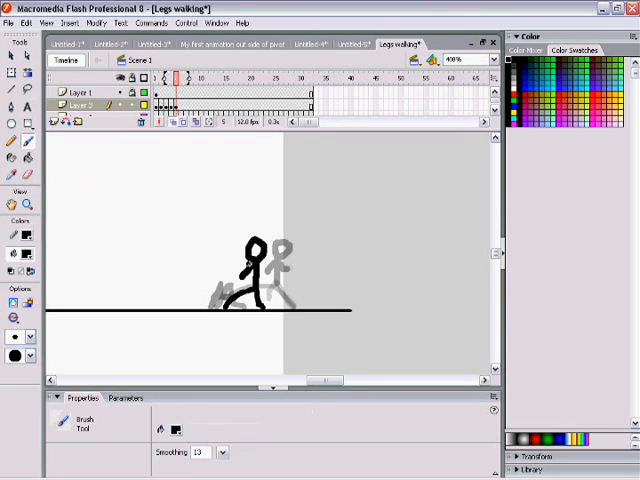
click(214, 202)
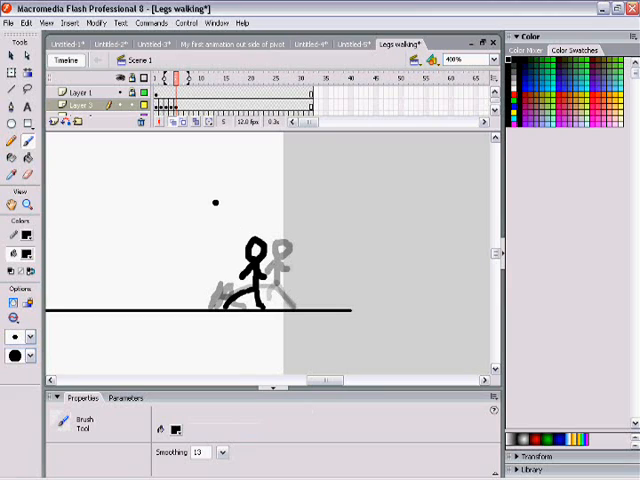
Step: Step through successive Layer 3 frames, drawing each new walking pose
click(155, 77)
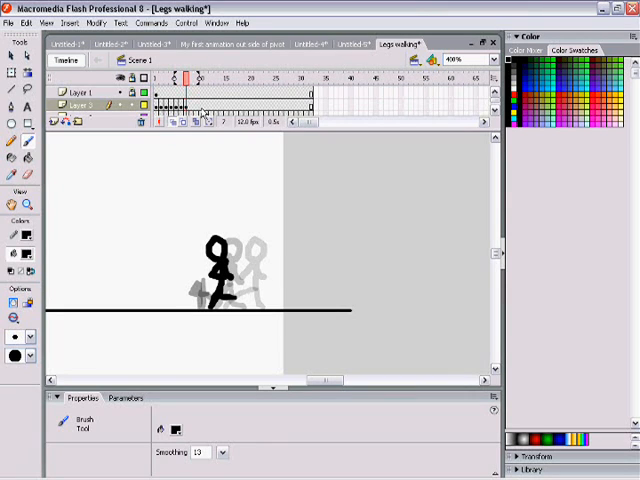
click(184, 76)
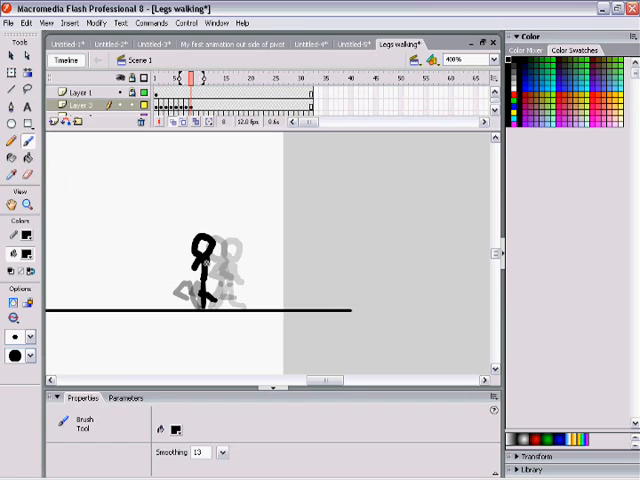
click(200, 75)
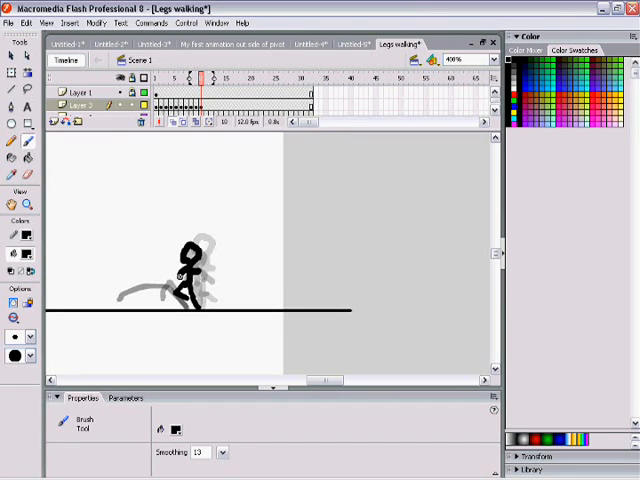
click(205, 78)
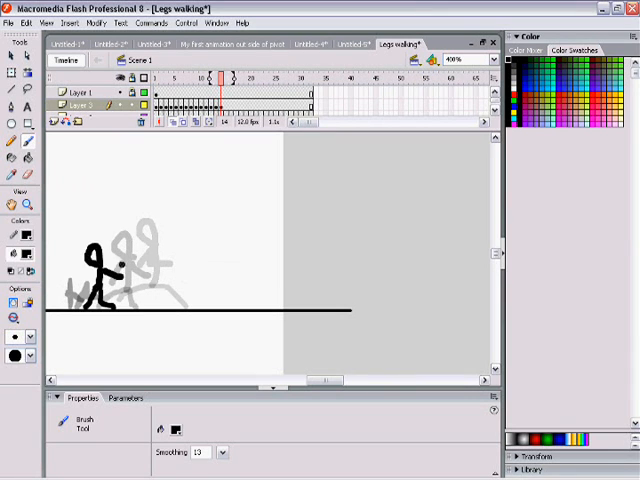
click(218, 78)
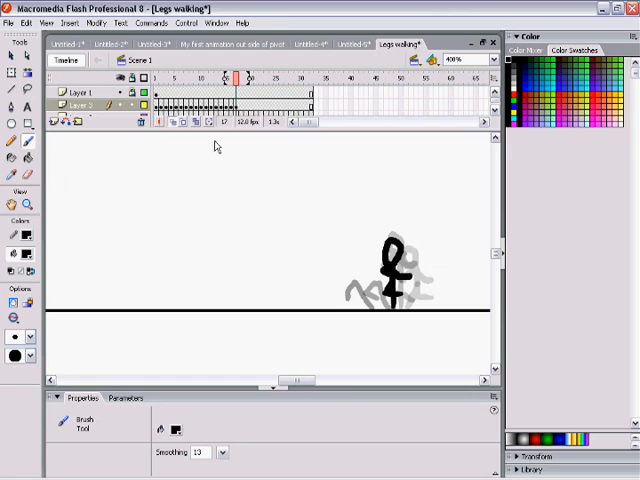
Step: Apply a frame command to the selected legs-layer frames, then clear the selection
click(234, 105)
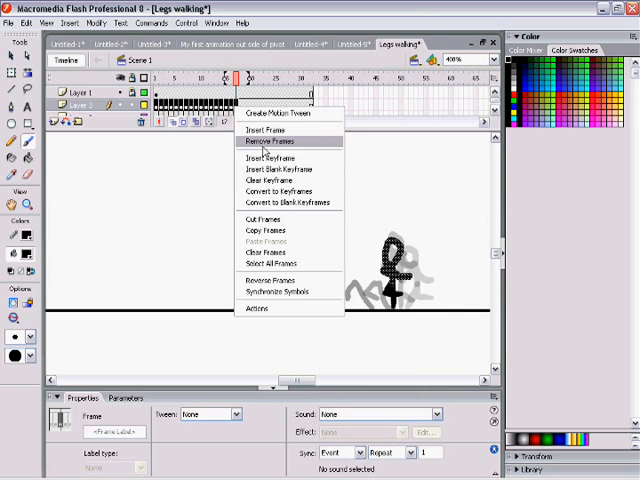
click(274, 140)
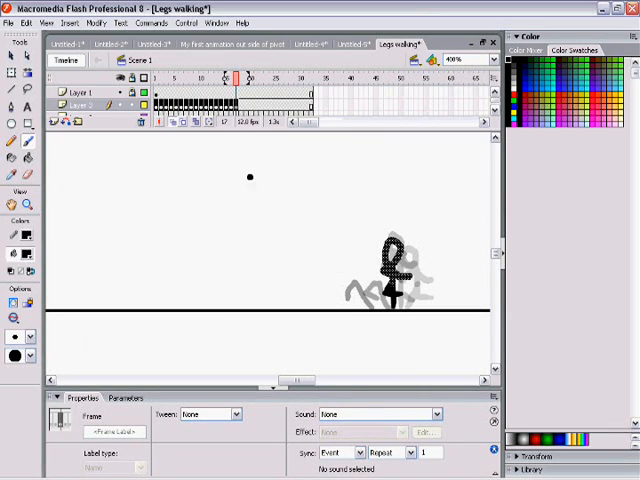
click(318, 77)
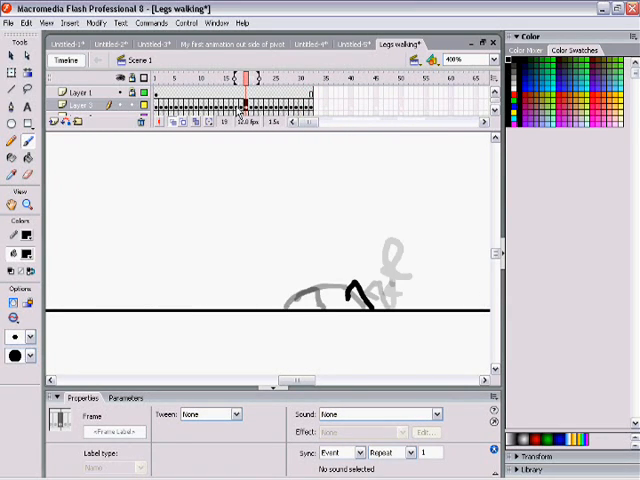
click(489, 59)
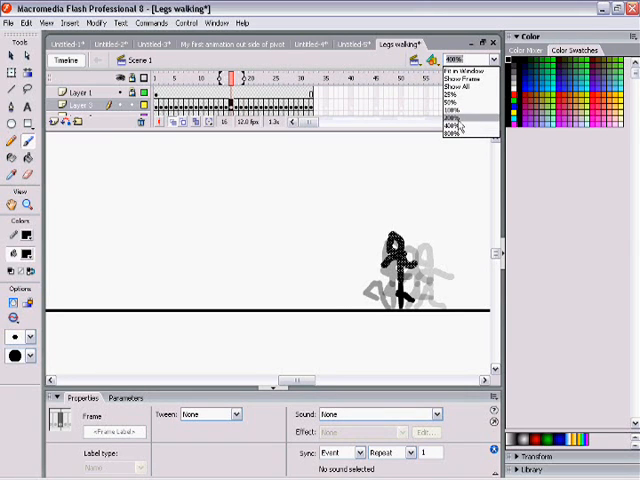
Step: Zoom out and select the body drawing in successive frames of the body layer
click(455, 117)
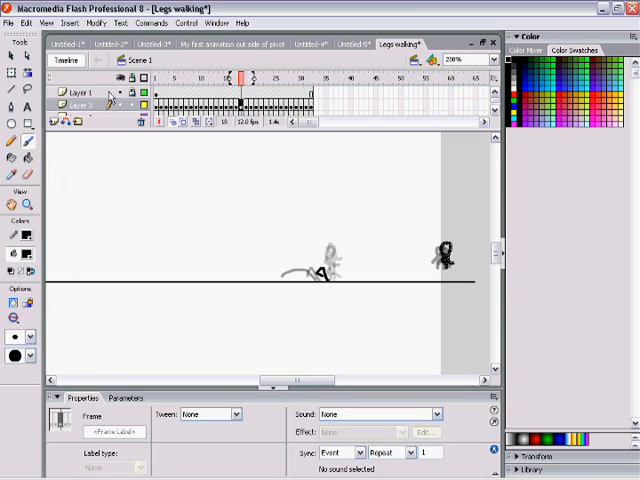
click(445, 253)
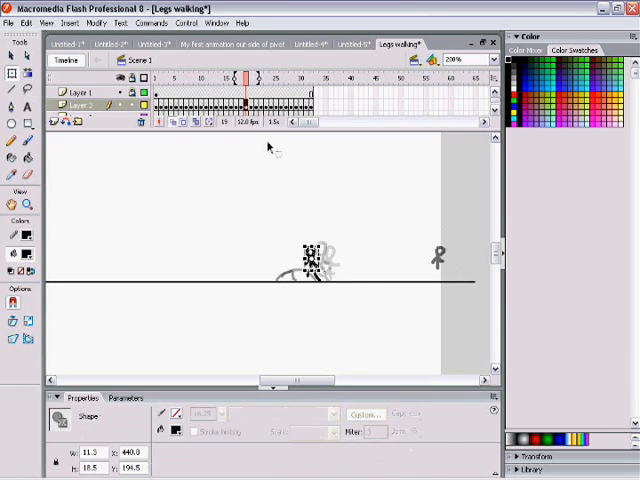
click(246, 76)
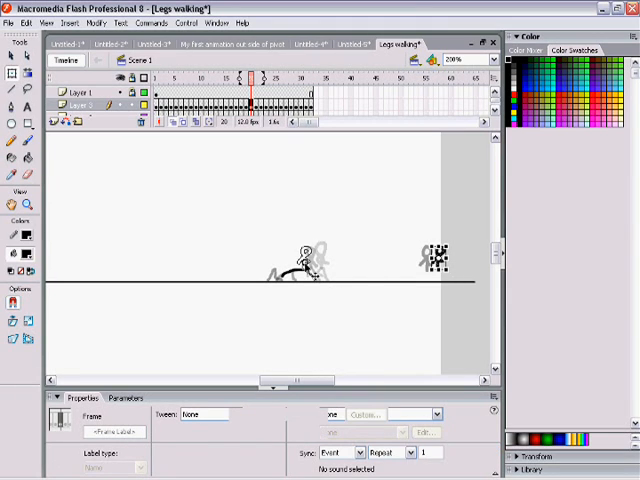
click(260, 74)
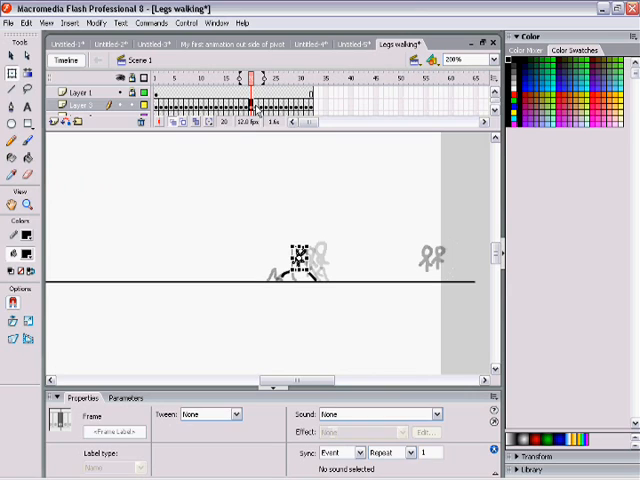
click(257, 75)
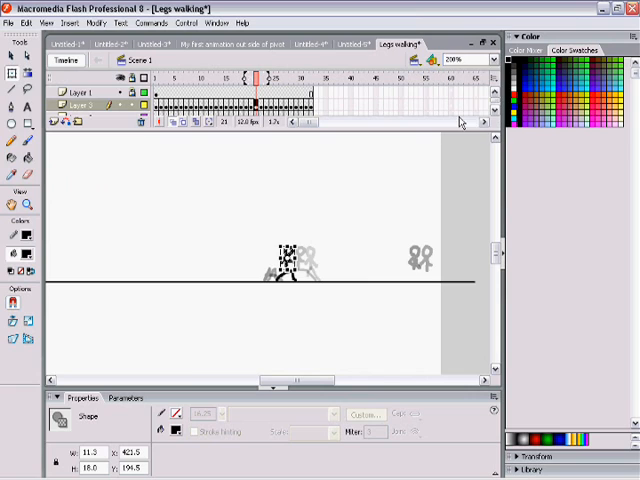
Step: Zoom in and drag the body onto the legs in the current frame
click(484, 59)
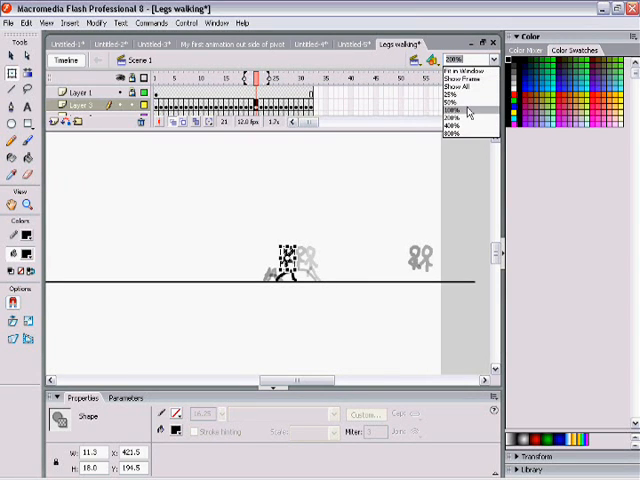
click(459, 112)
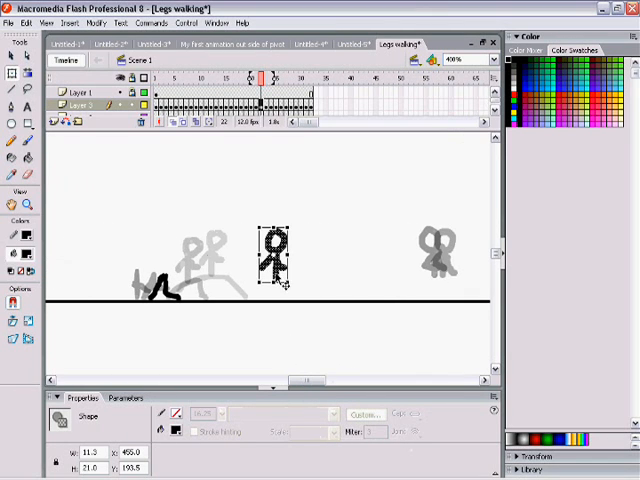
drag(272, 255, 160, 265)
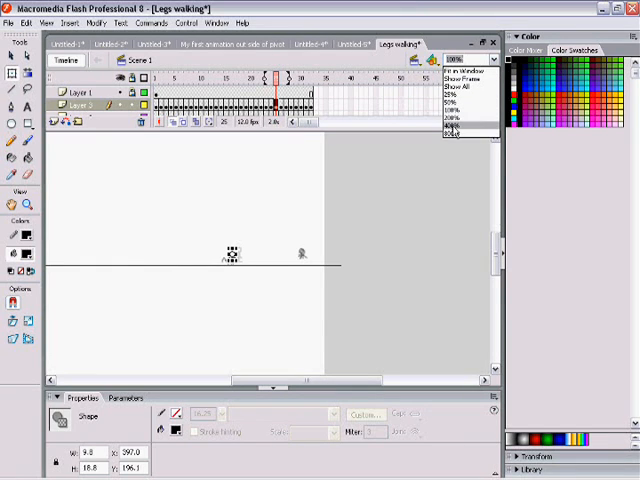
Step: Adjust the stage magnification and play the walk from frame 1
click(451, 123)
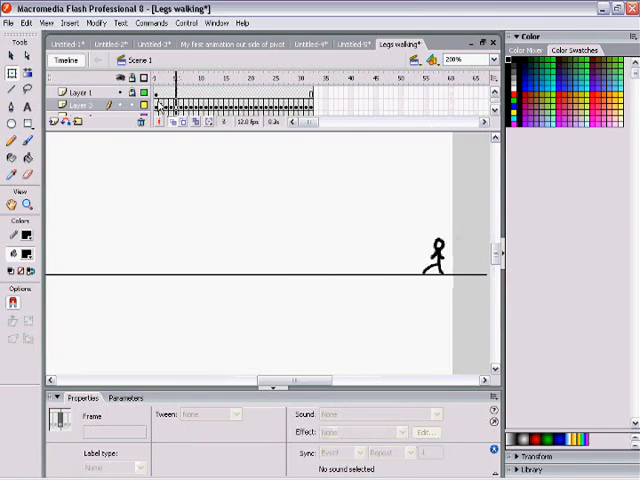
click(285, 77)
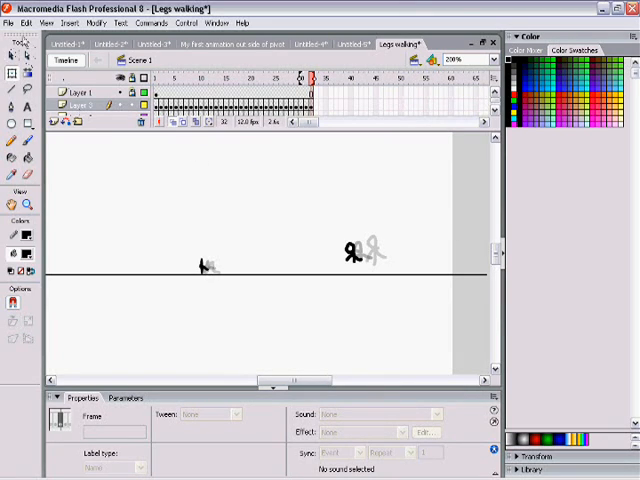
click(10, 23)
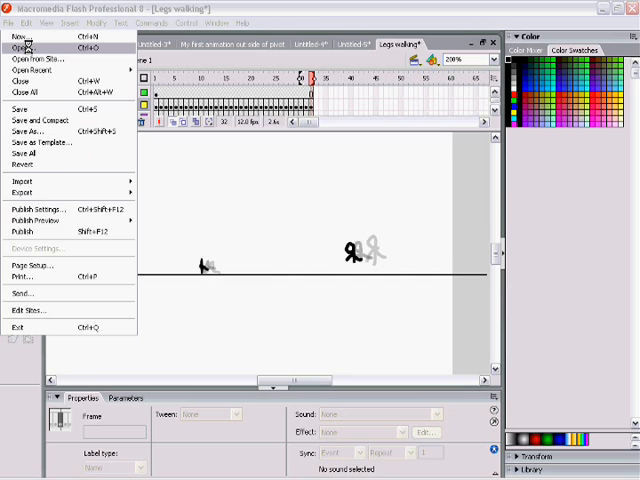
Step: Open the 'hi' document, then reopen the Open dialog and cancel it
click(22, 46)
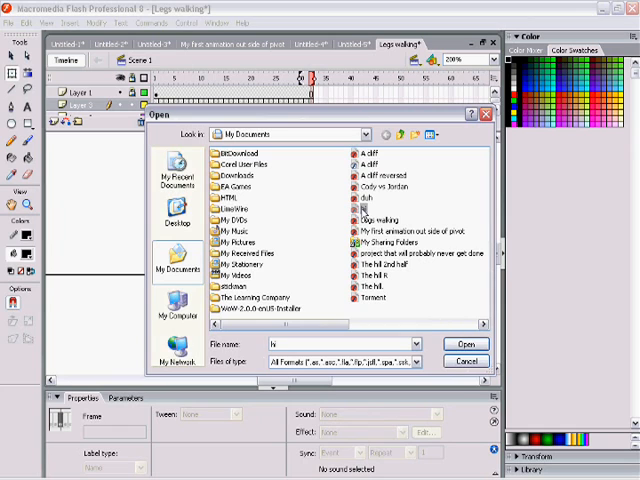
click(464, 343)
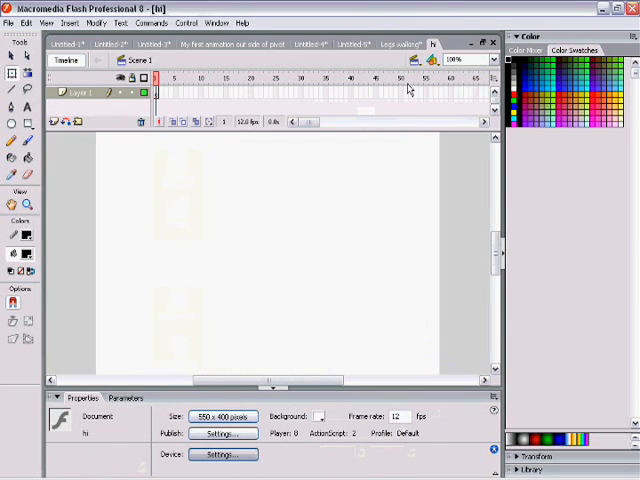
click(10, 23)
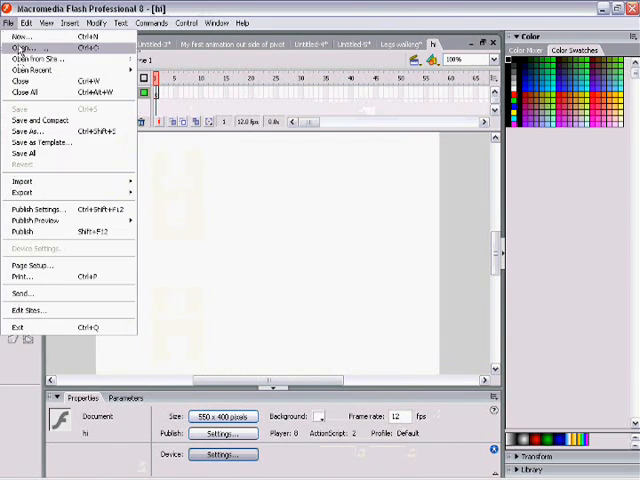
click(23, 46)
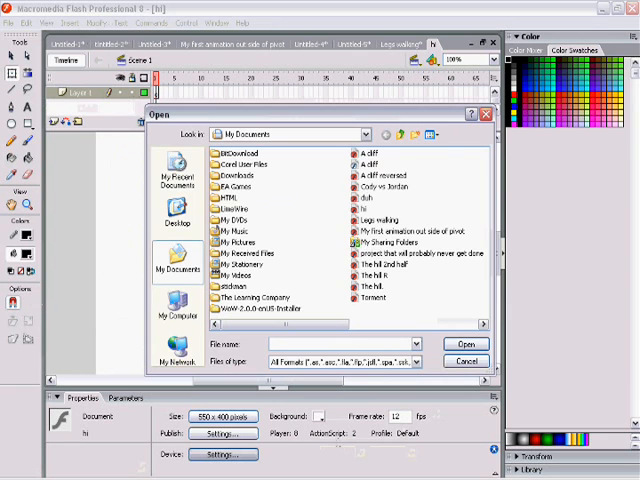
click(464, 361)
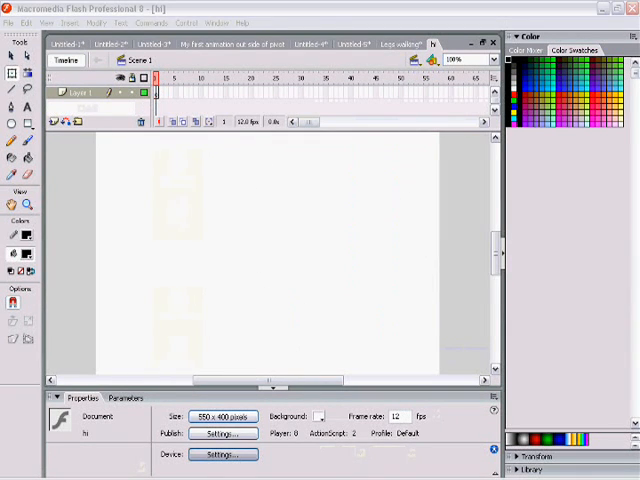